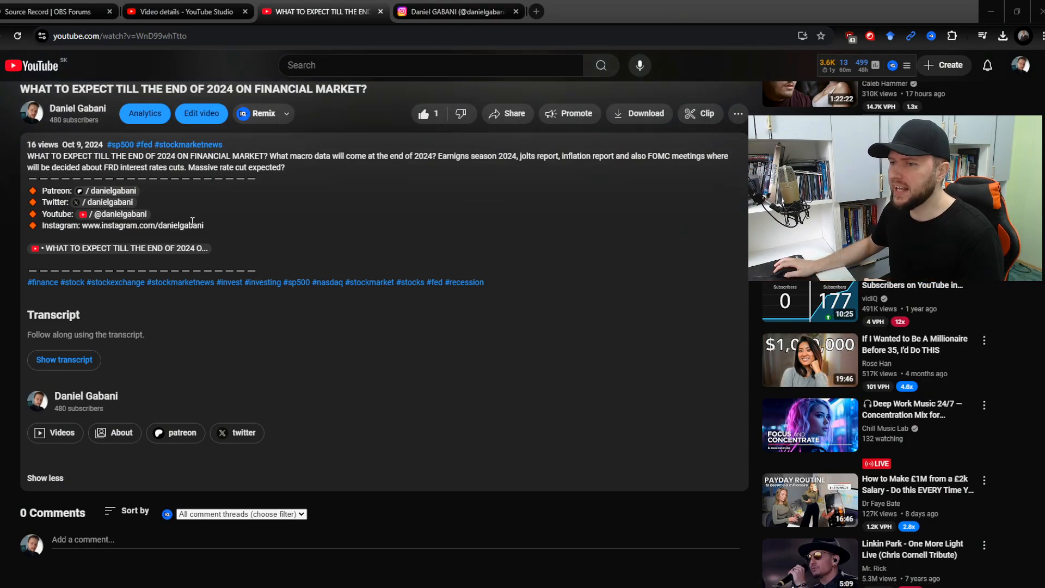
- Open the channel's YouTube Studio content list from the account menu
double_click(120, 225)
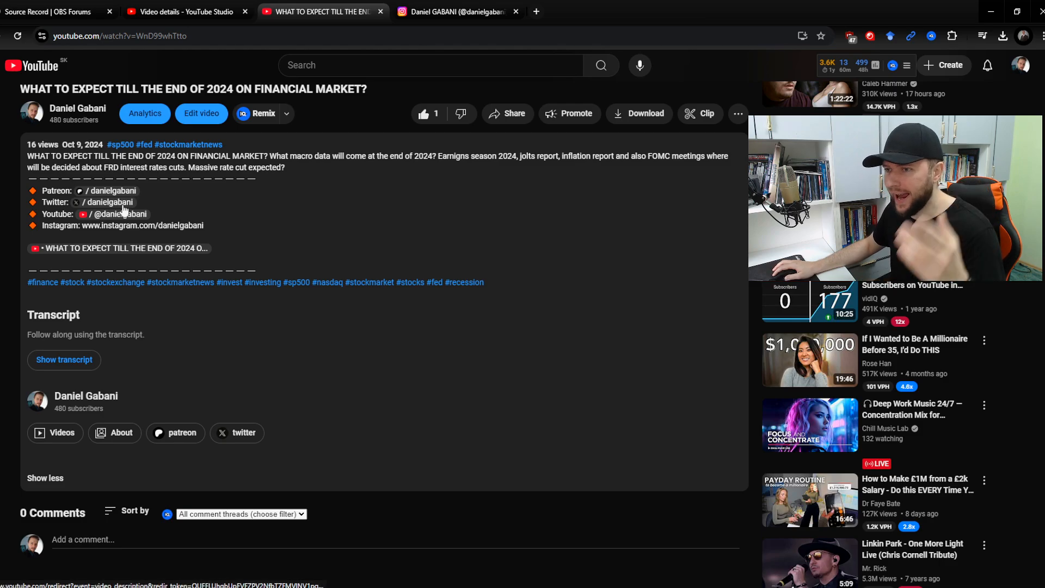
mouse_move(248, 151)
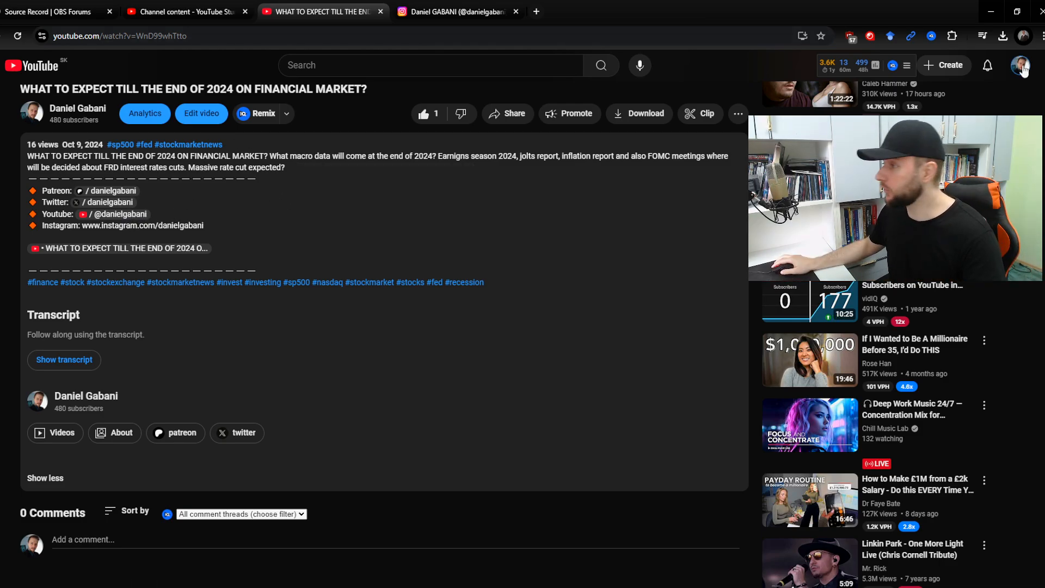
click(1020, 65)
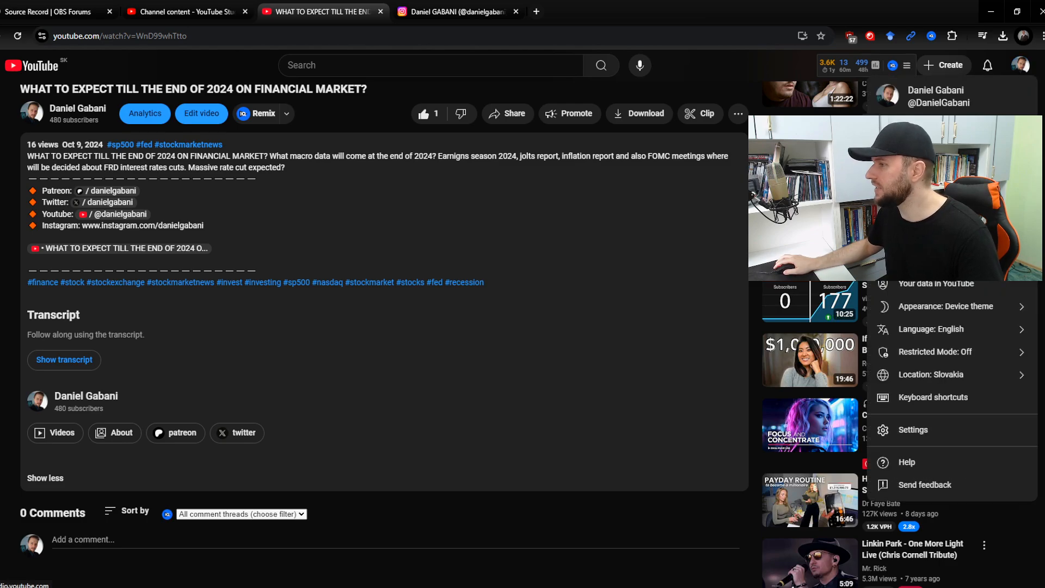
click(186, 12)
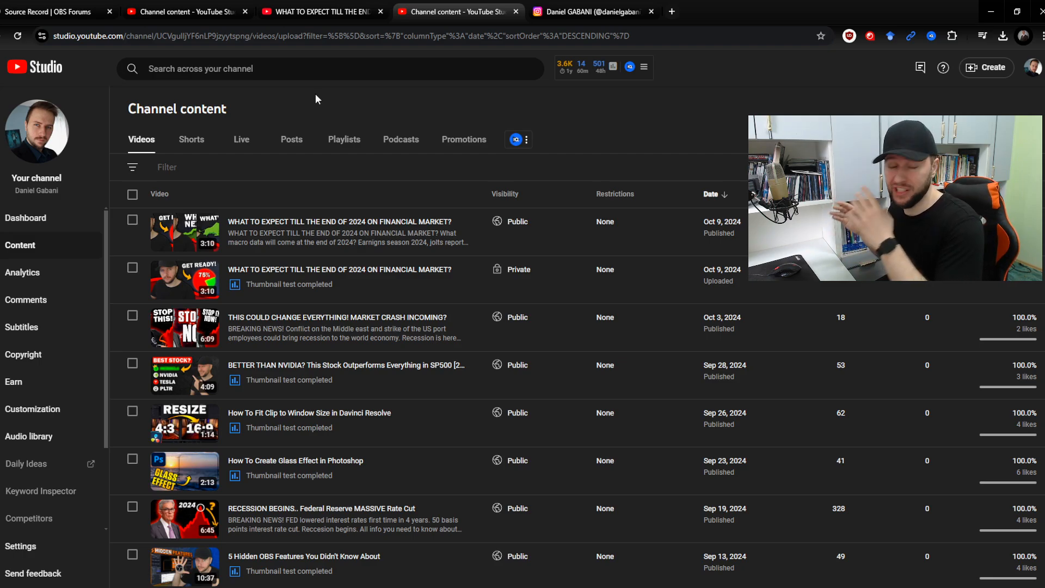
mouse_move(285, 199)
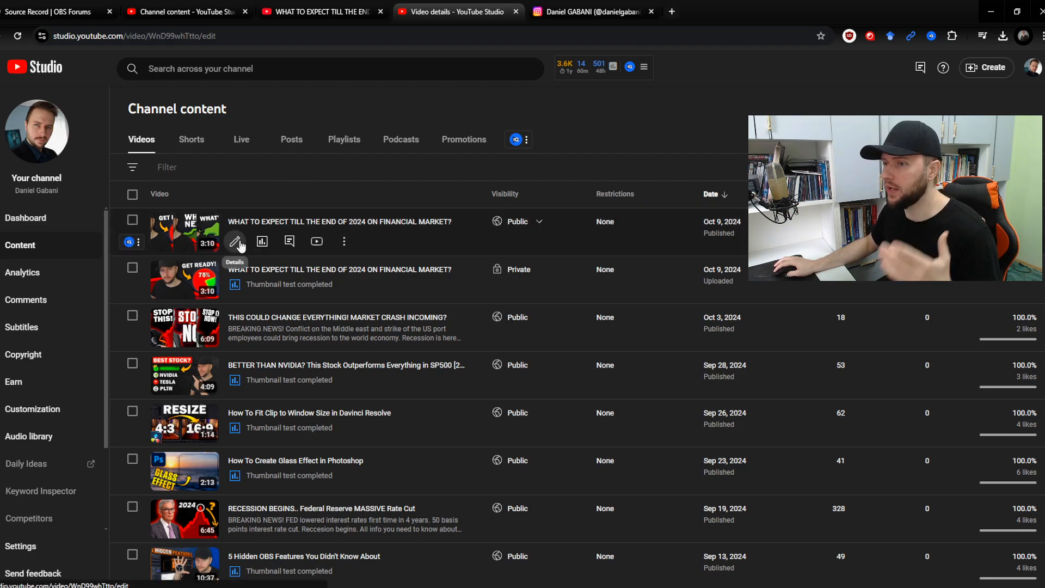
- Open the latest video's details editor and select the Instagram profile's full web address
click(235, 241)
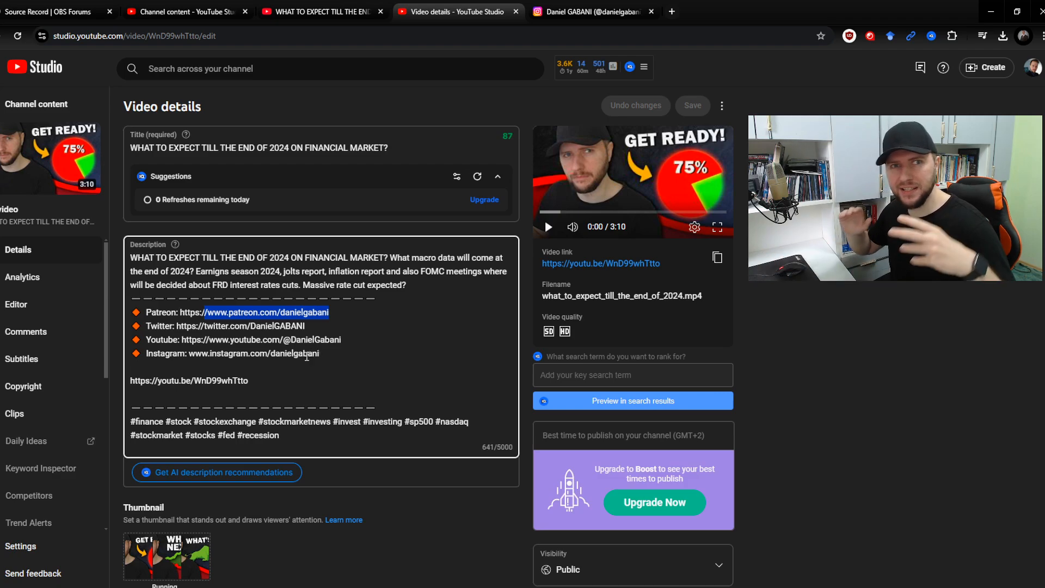
click(591, 12)
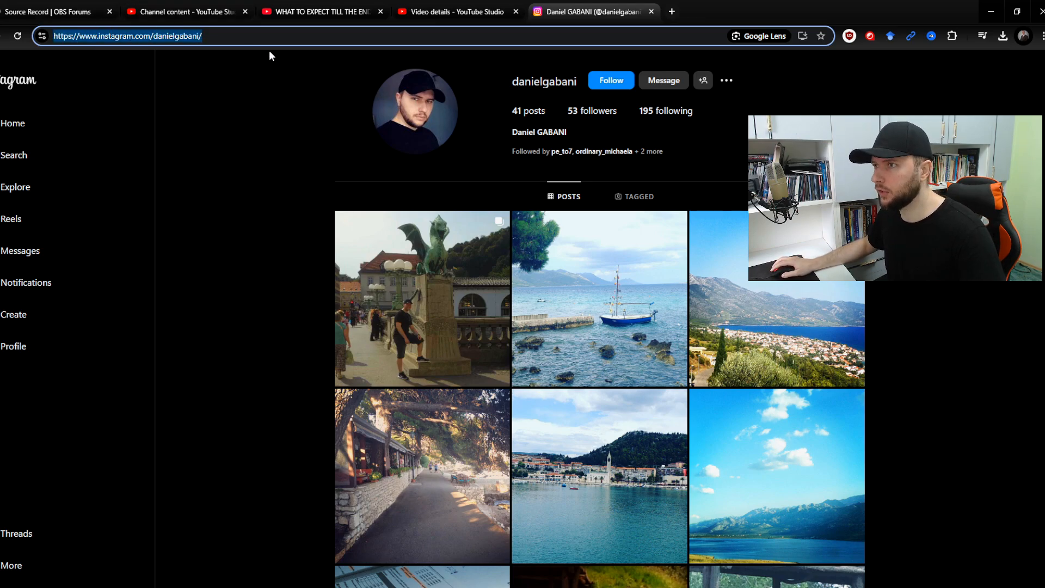
click(457, 11)
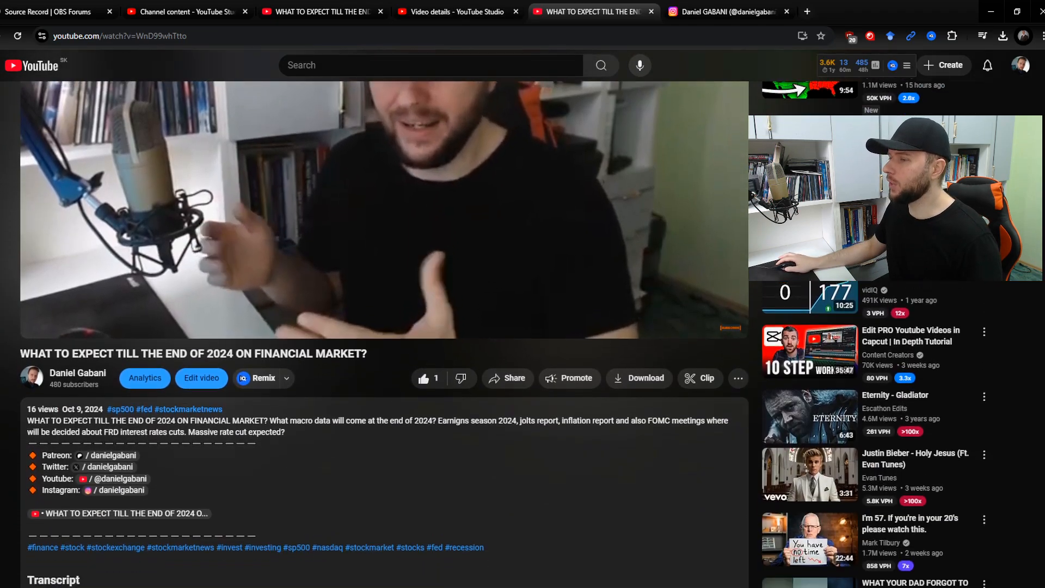
scroll(down, 3)
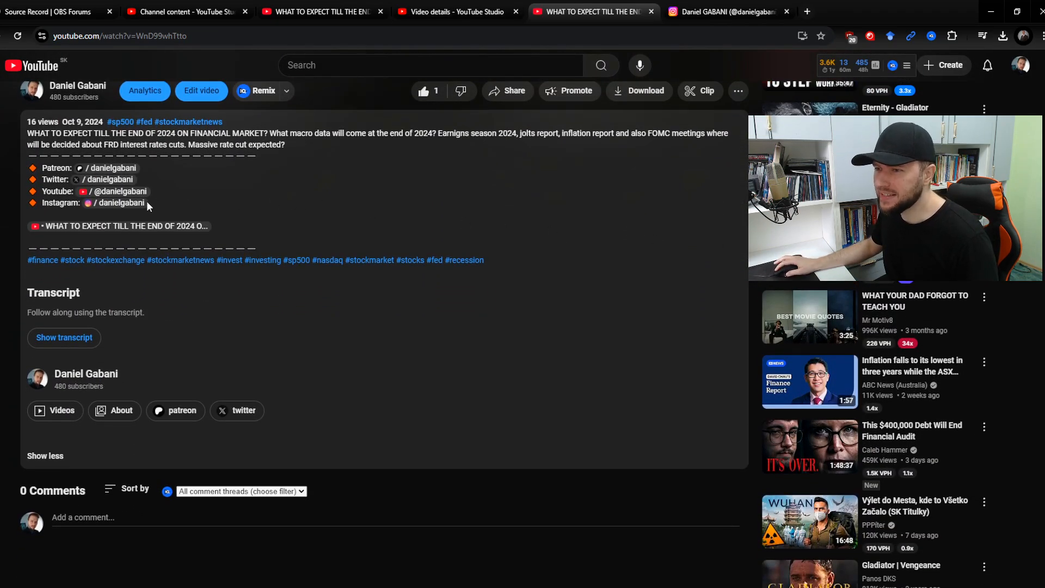
mouse_move(122, 203)
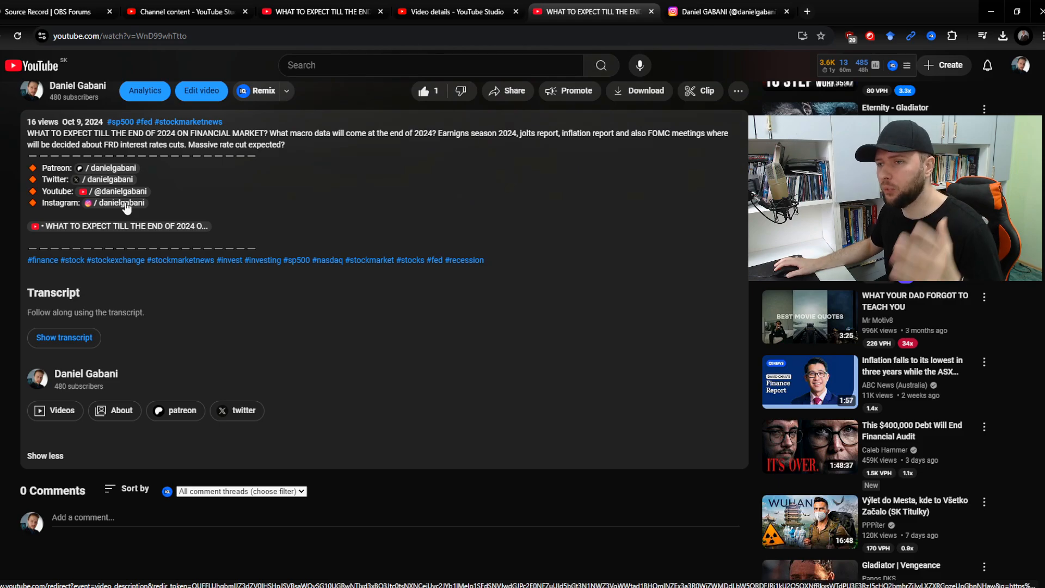
mouse_move(141, 211)
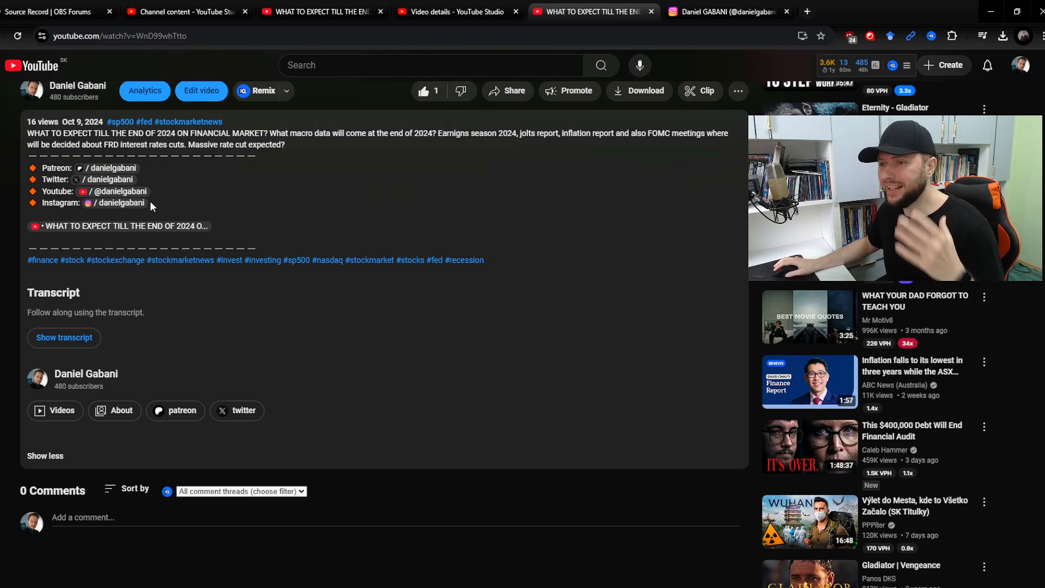
mouse_move(110, 167)
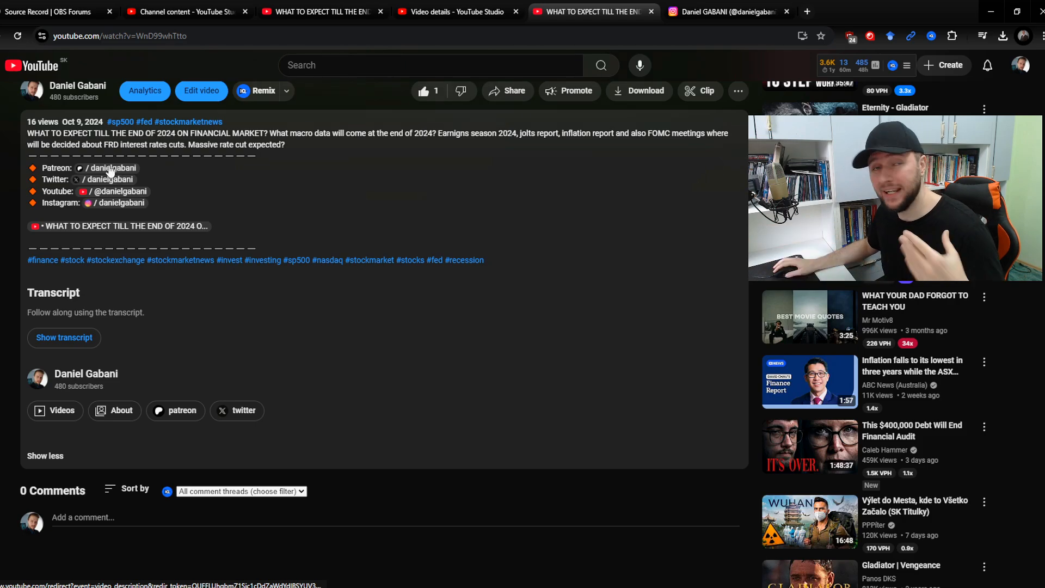
scroll(up, 3)
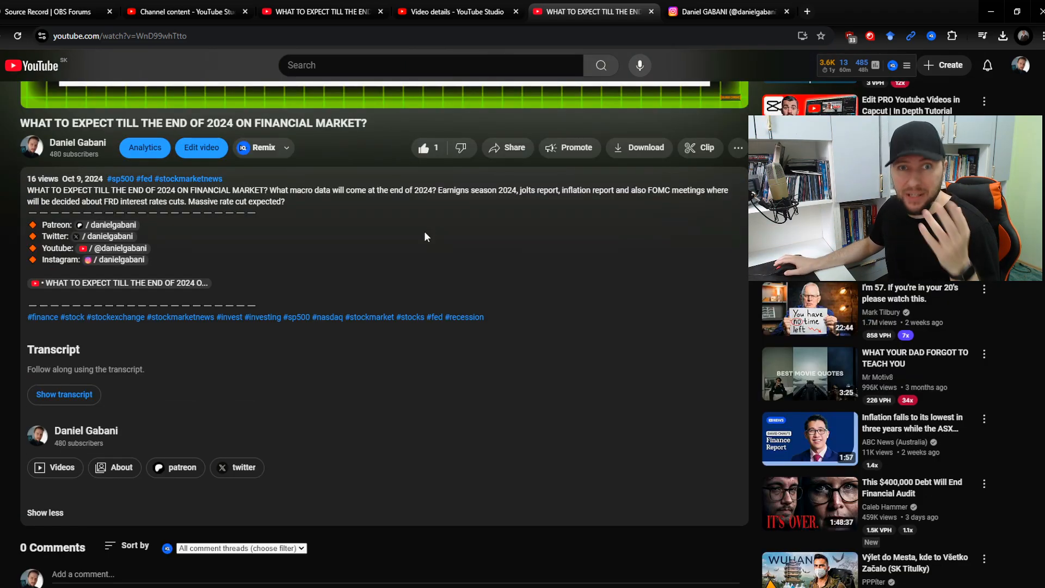
scroll(down, 3)
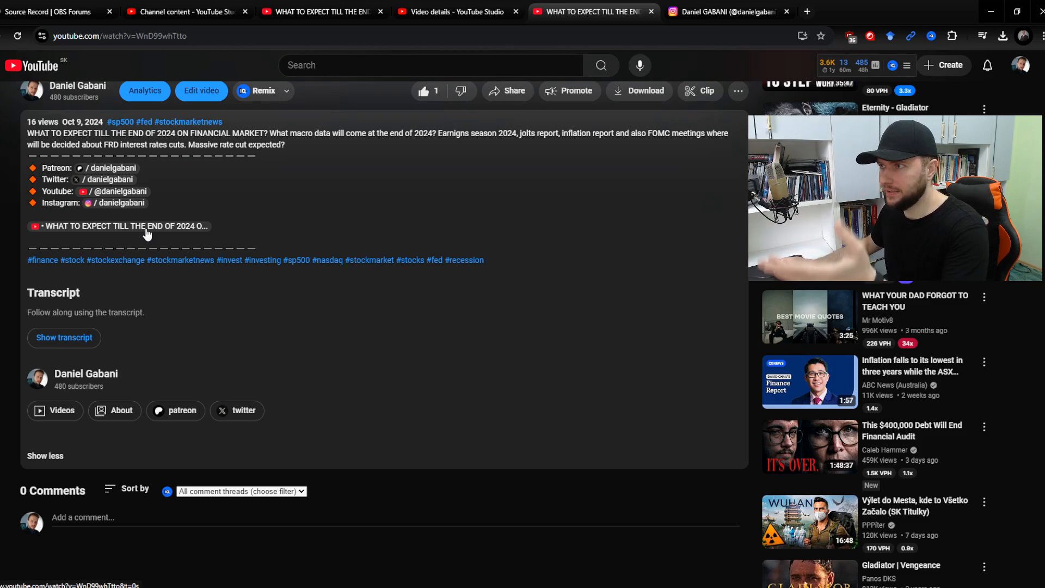
- Copy the short Video link from the details editor and return to the watch page tab
click(457, 11)
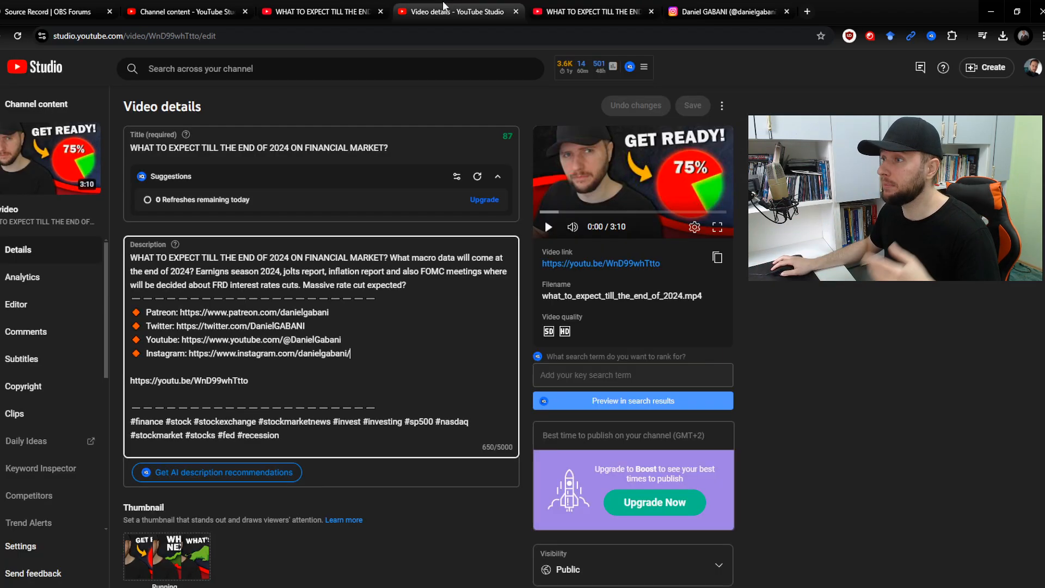
mouse_move(717, 257)
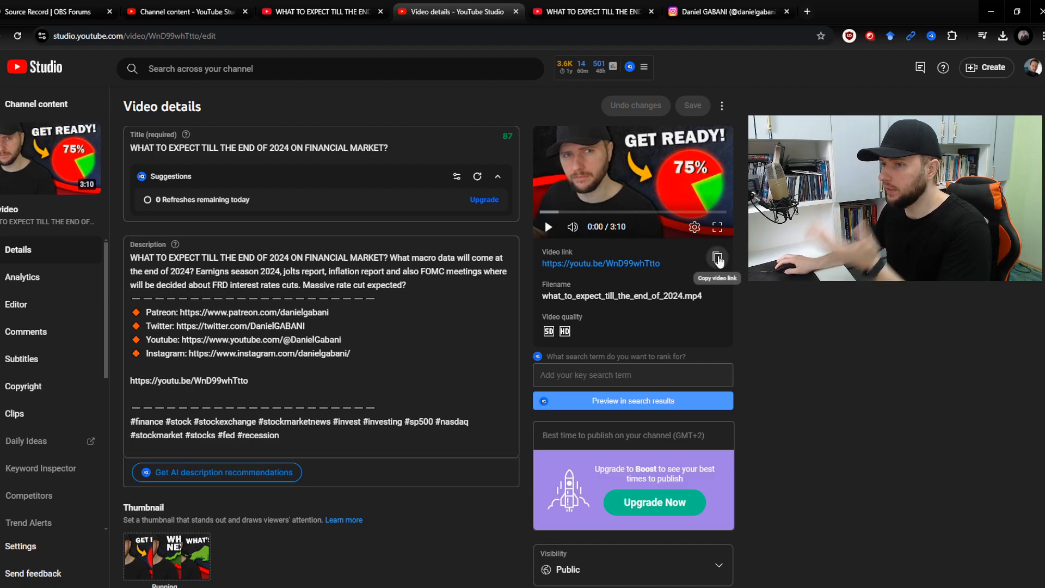
click(717, 258)
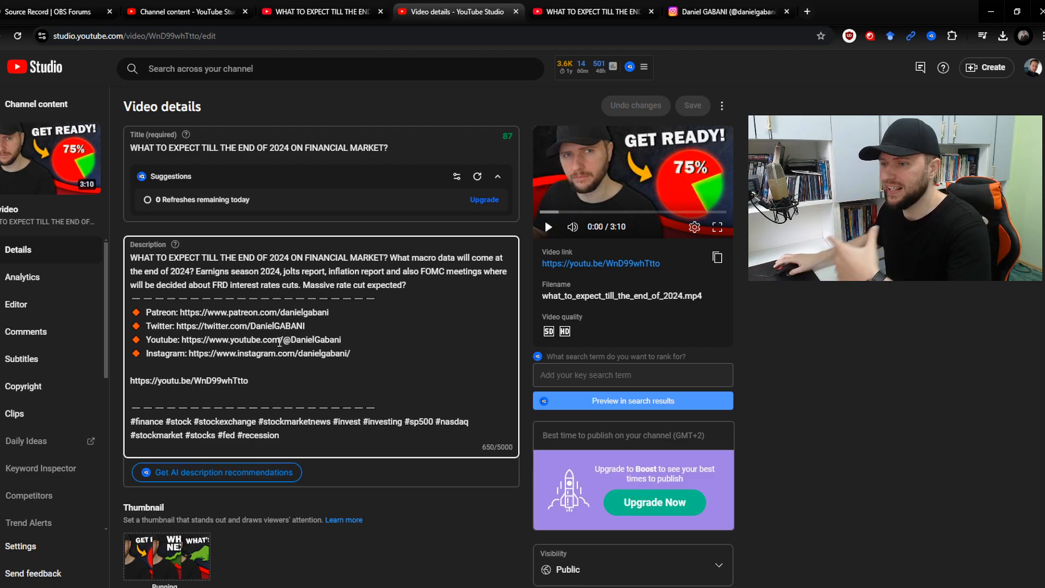
click(589, 12)
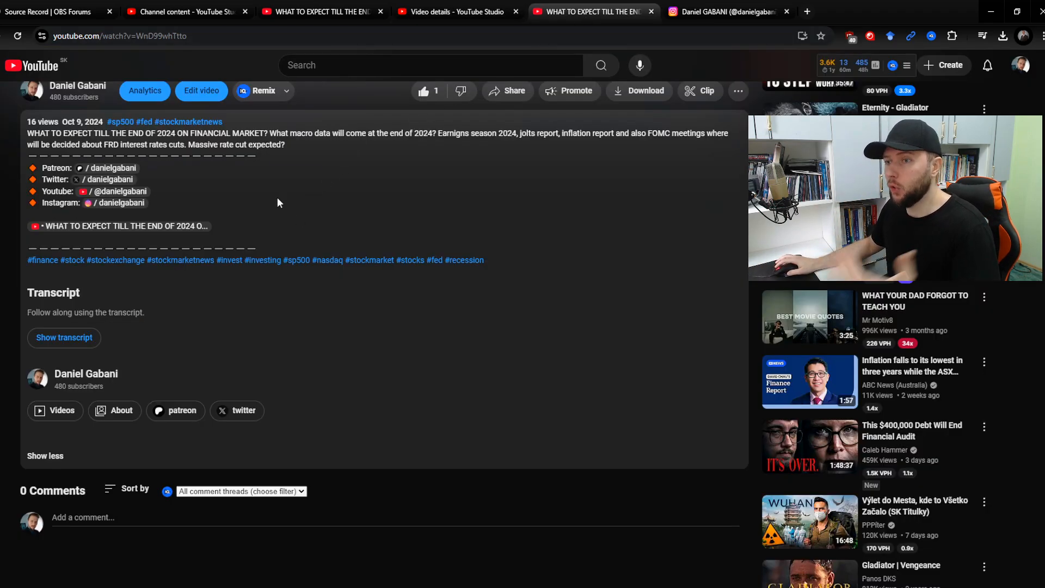
scroll(up, 3)
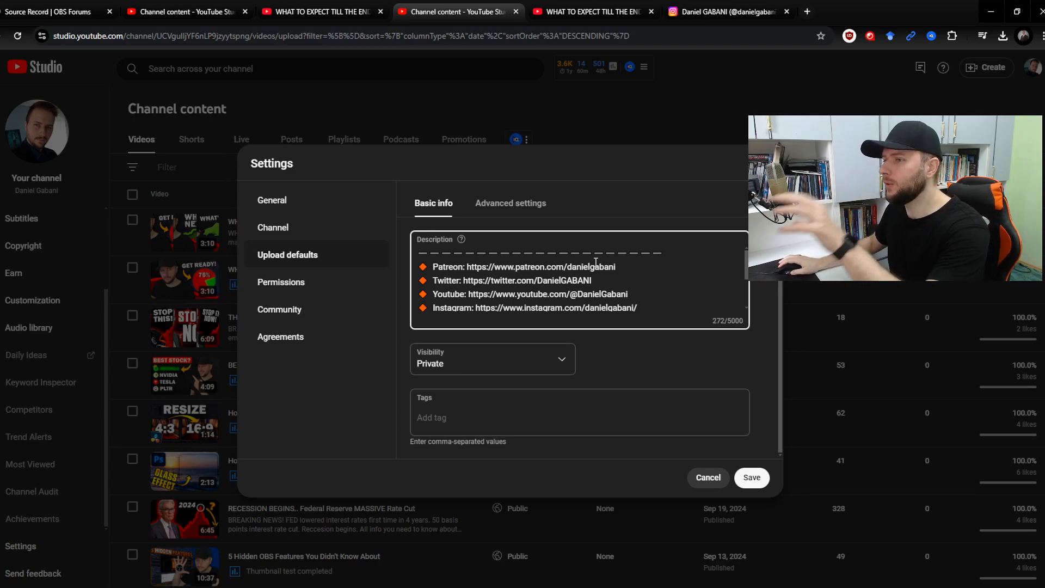
mouse_move(597, 238)
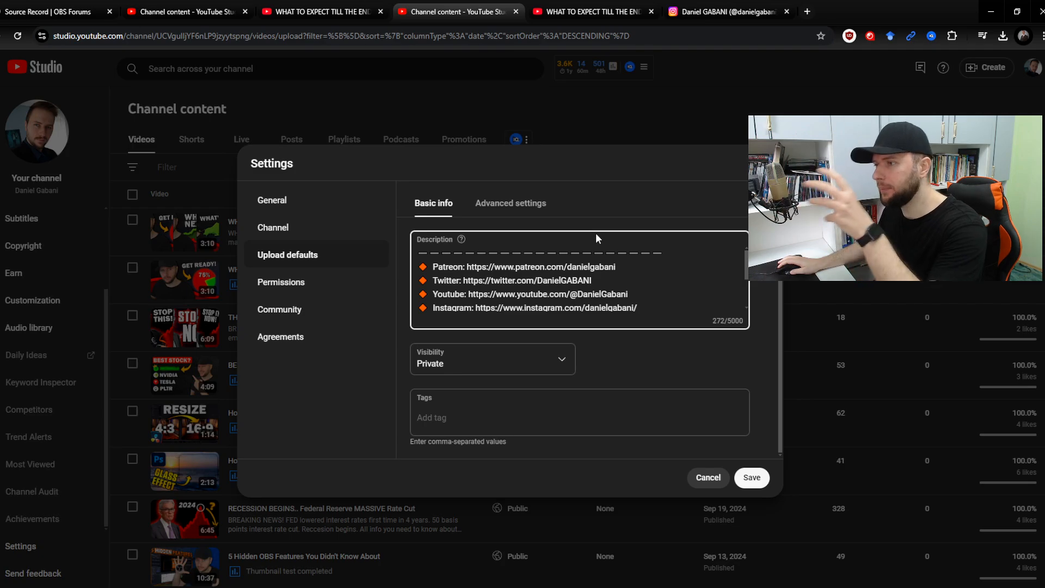